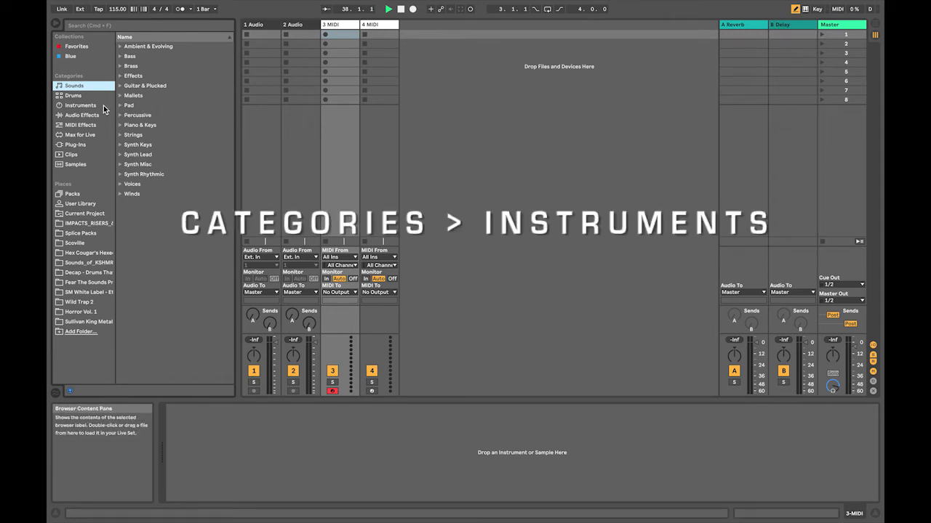
Step: Load an External Instrument device from the browser's Instruments category onto the MIDI track
left_click(80, 105)
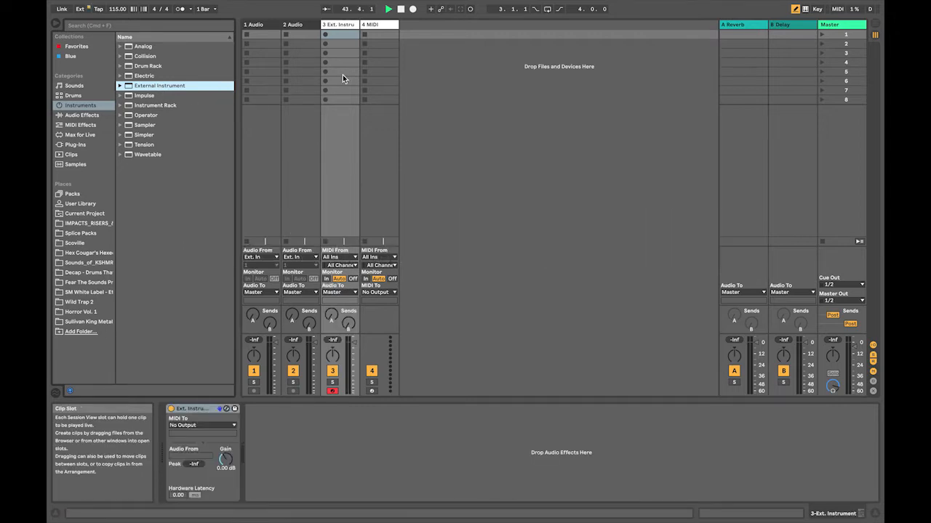
key("shift+tab")
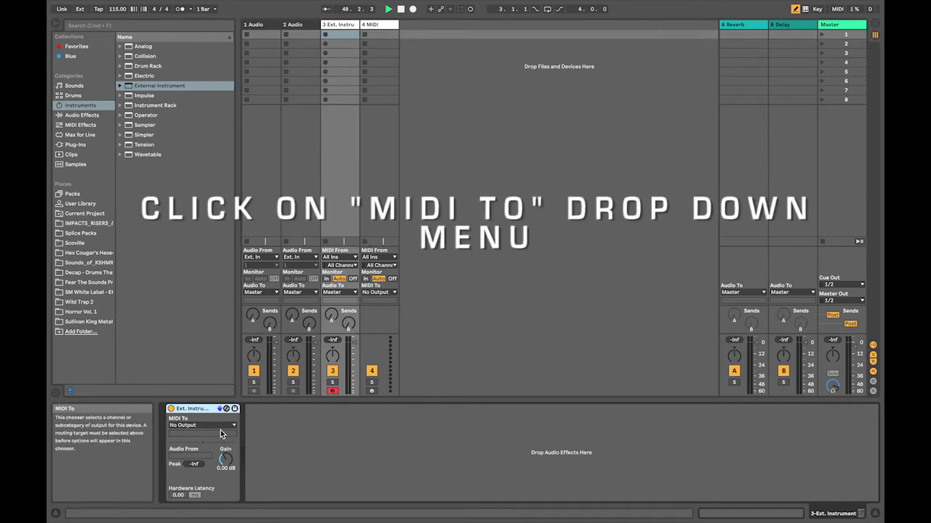
Step: Set the External Instrument's MIDI To destination to the Alesis Strike MultiPad
left_click(202, 425)
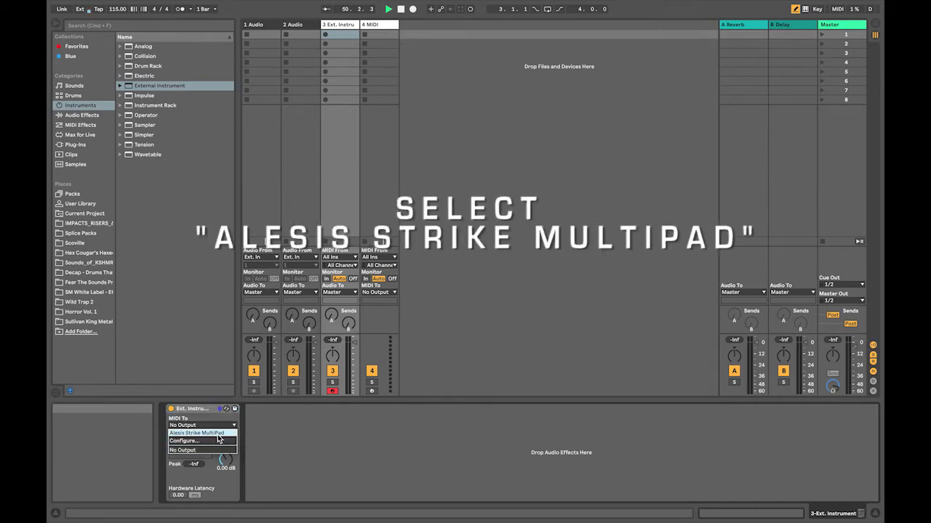
left_click(197, 434)
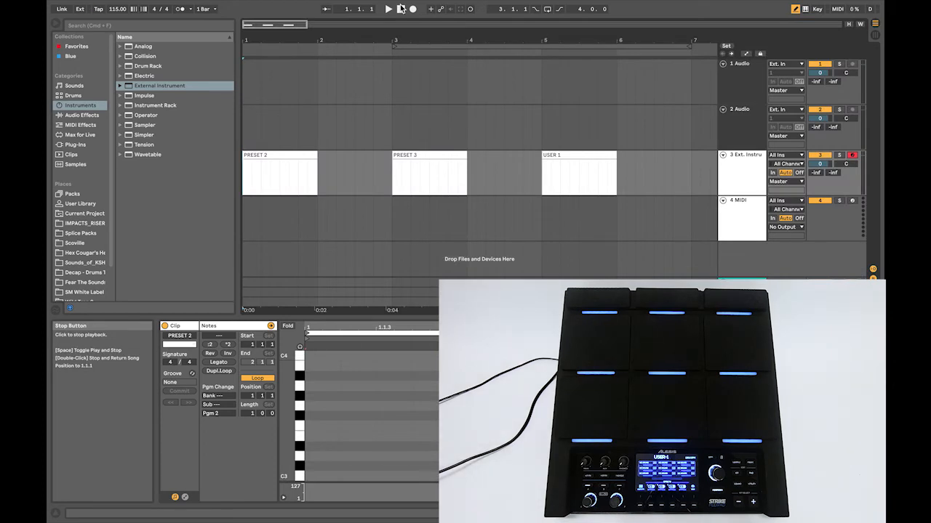
Step: Start playback just before the PRESET 2 clip so the MultiPad loads the Cash Money kit
left_click(388, 8)
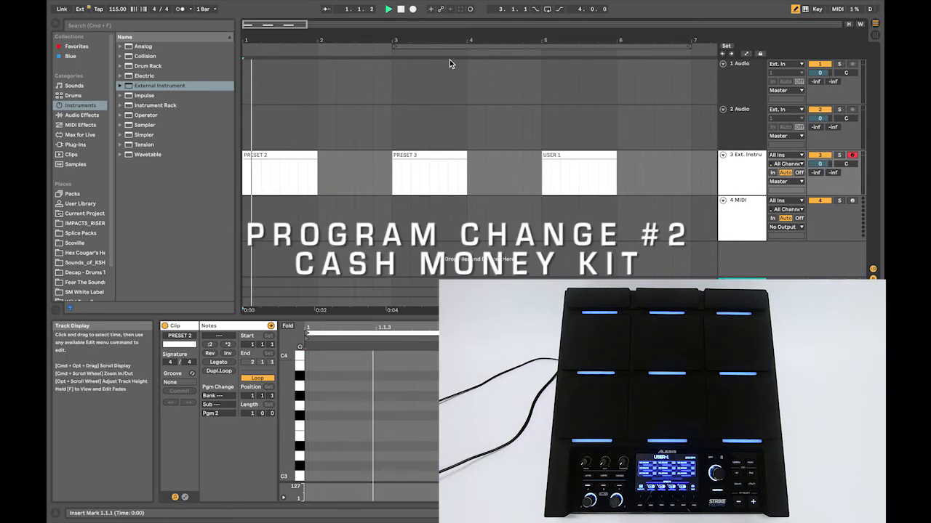